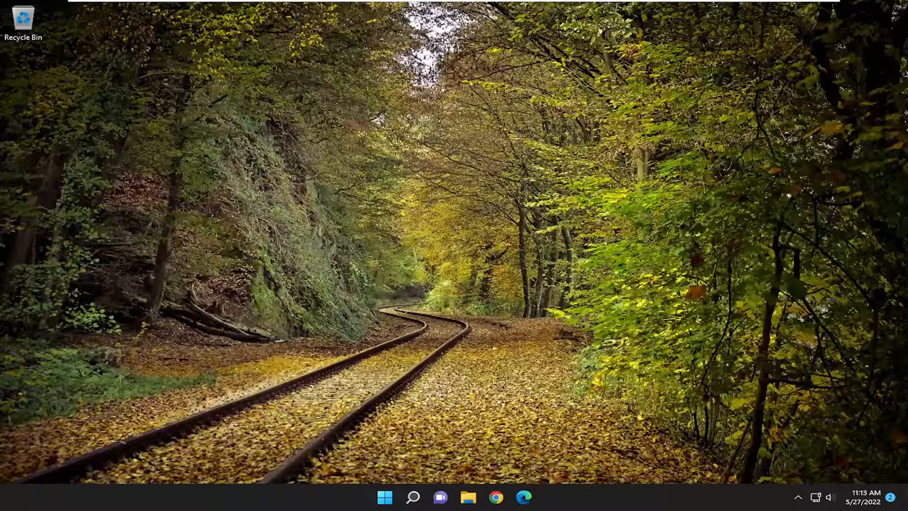
Launch regedit from Windows Search as administrator and approve the UAC prompt
left_click(413, 497)
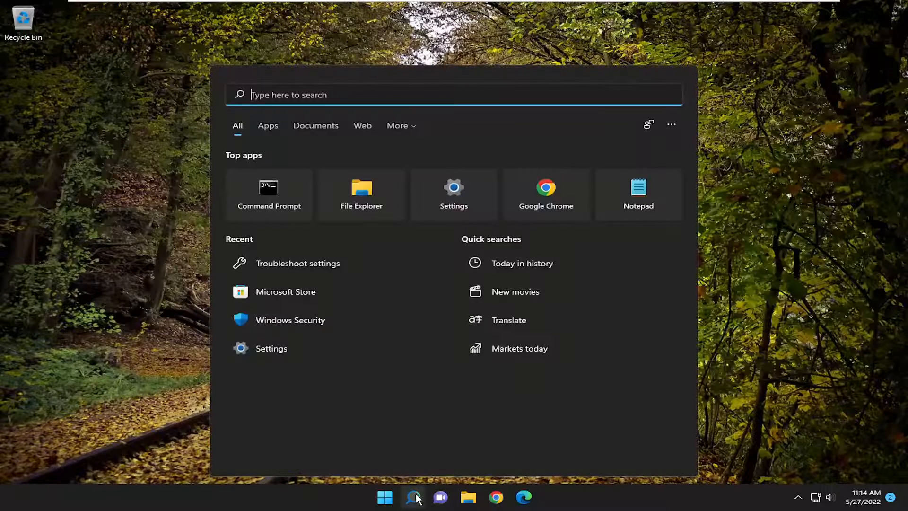
type("regedit")
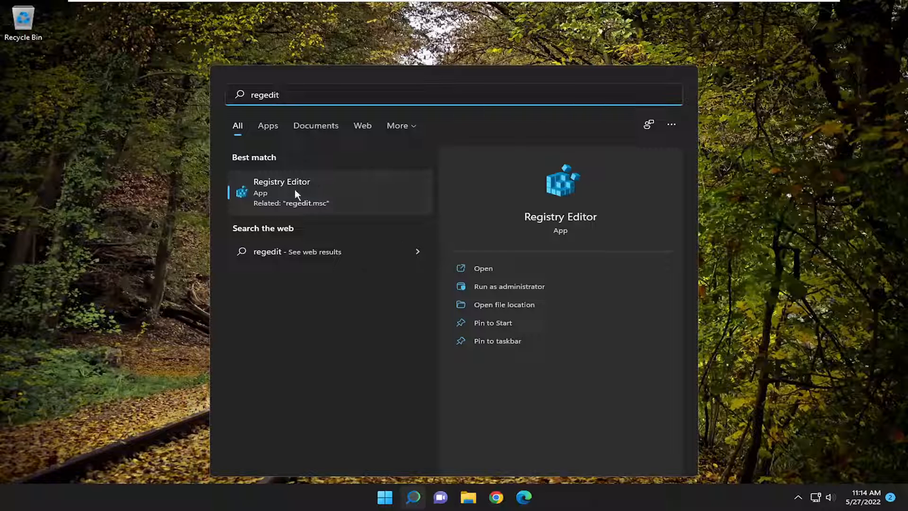
right_click(282, 192)
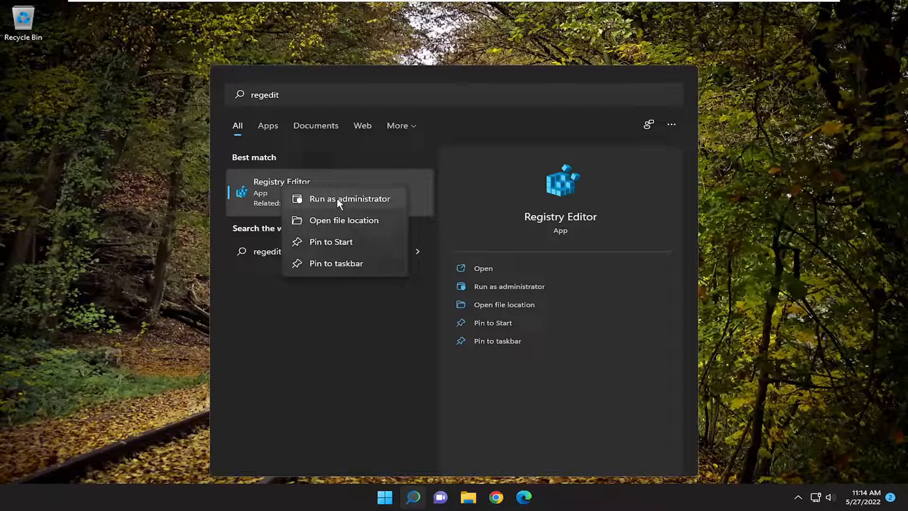
left_click(349, 199)
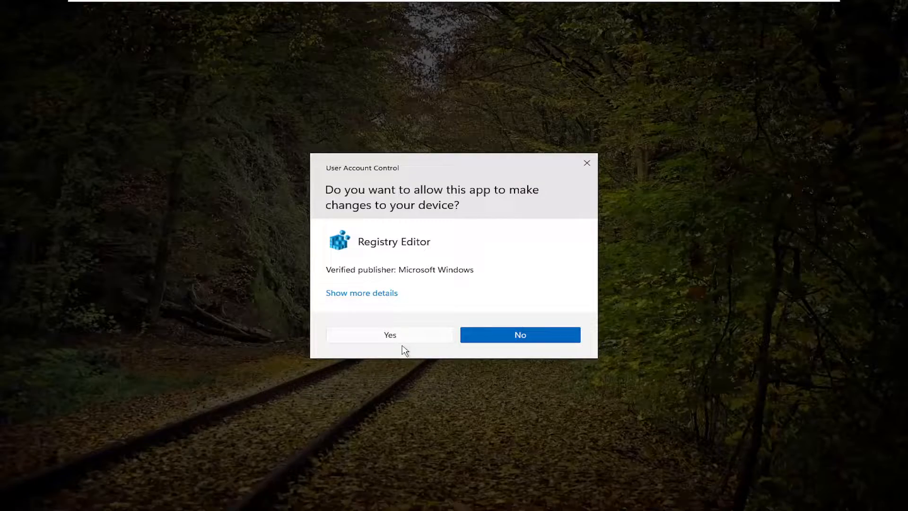
left_click(389, 335)
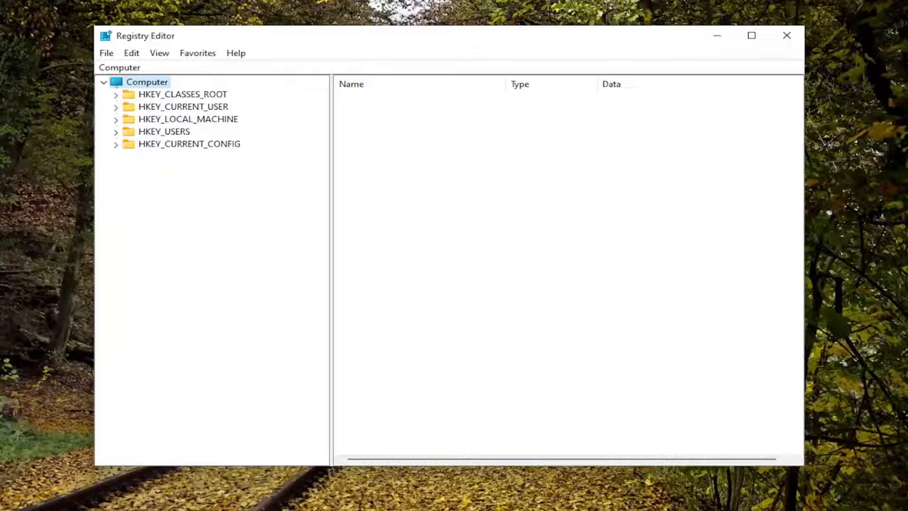
mouse_move(114, 64)
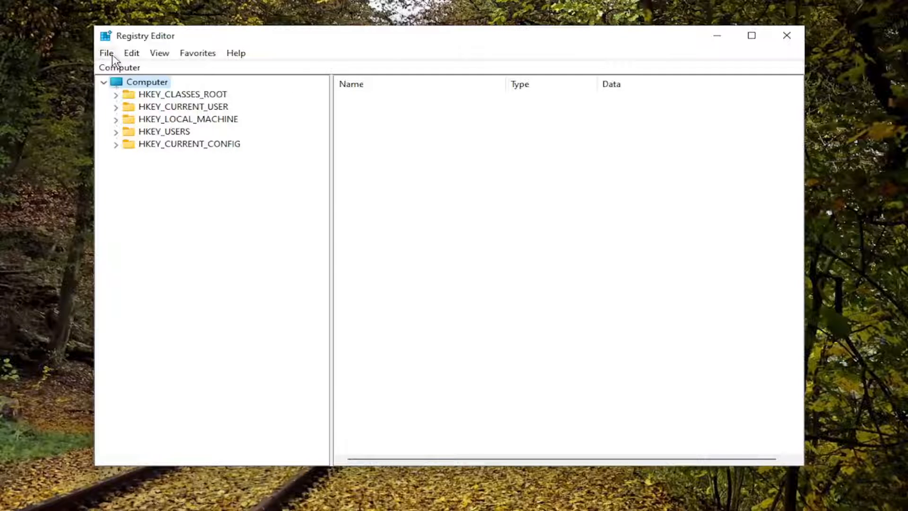
left_click(106, 53)
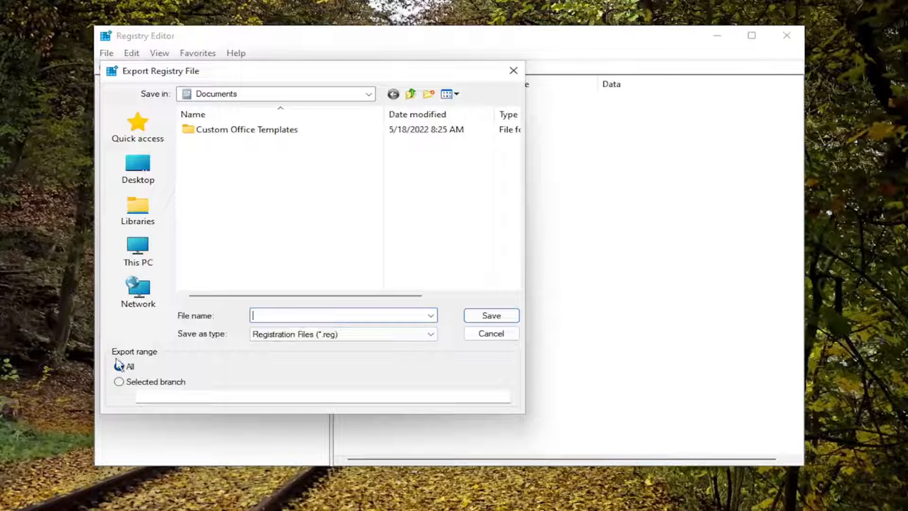
left_click(119, 366)
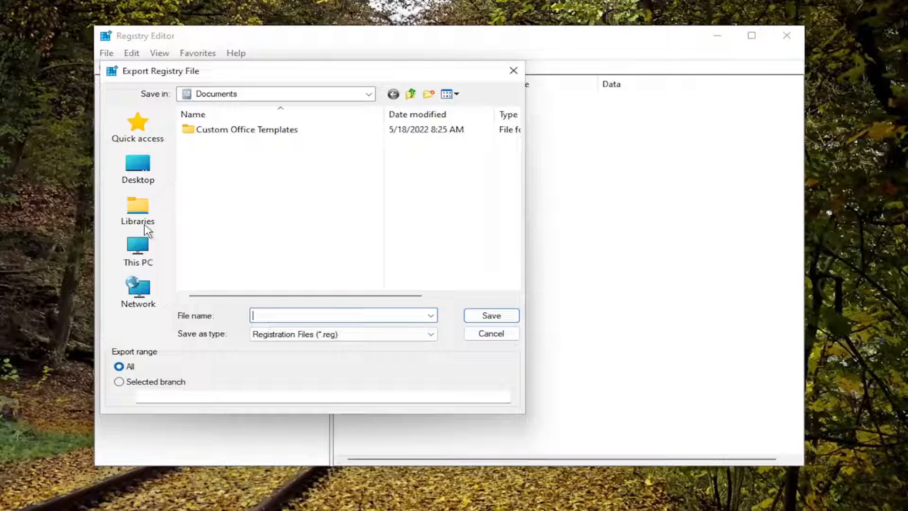
mouse_move(138, 290)
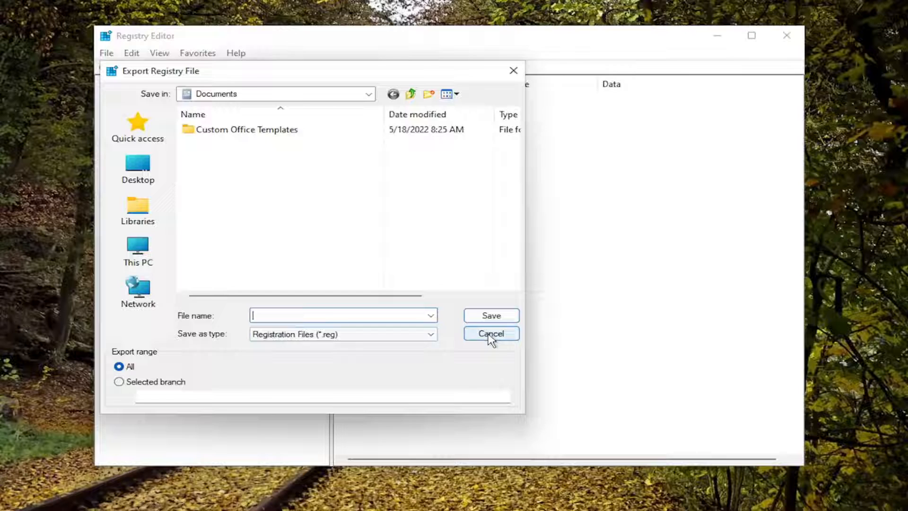
left_click(491, 334)
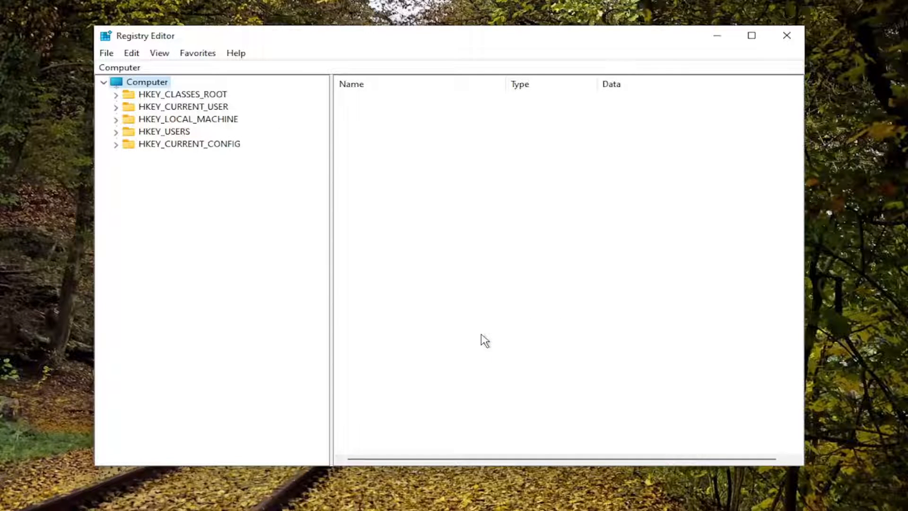
left_click(106, 53)
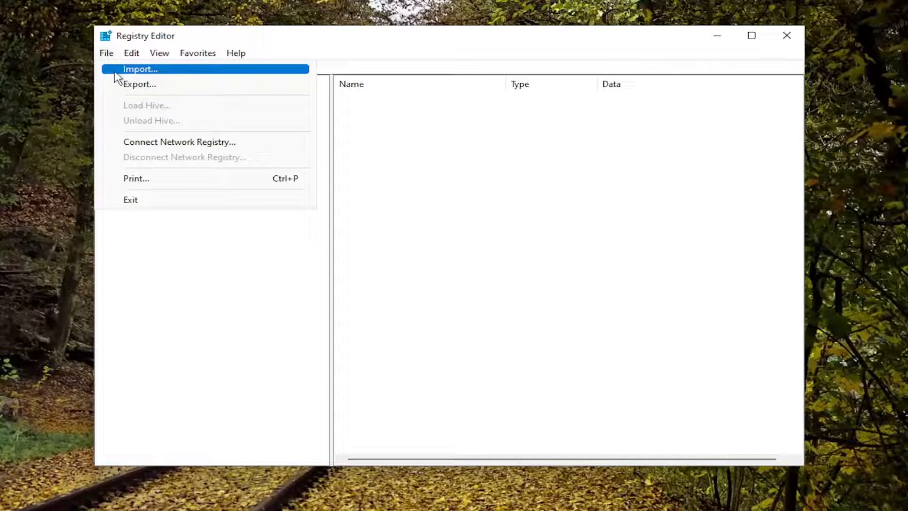
left_click(140, 69)
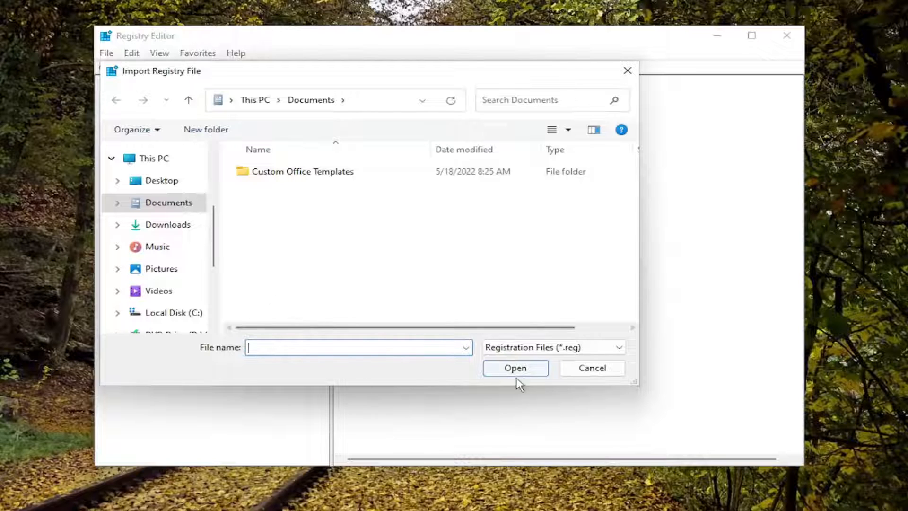
left_click(592, 368)
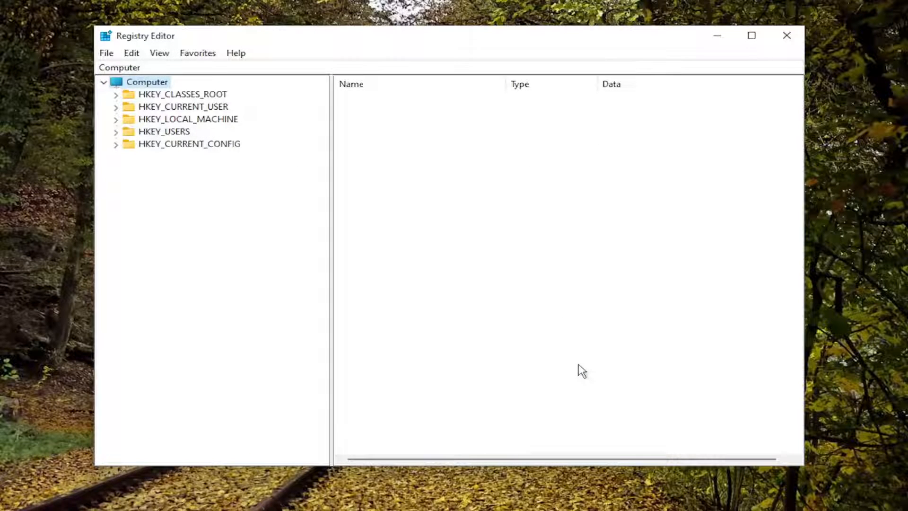
mouse_move(587, 371)
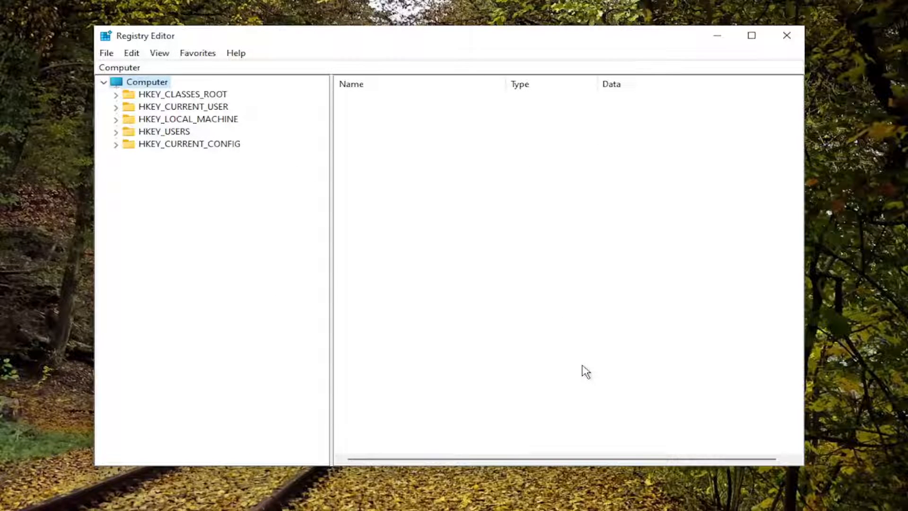
Add a new key named WindowsUpdate under HKEY_LOCAL_MACHINE\SOFTWARE\Policies\Microsoft\Windows
left_click(188, 119)
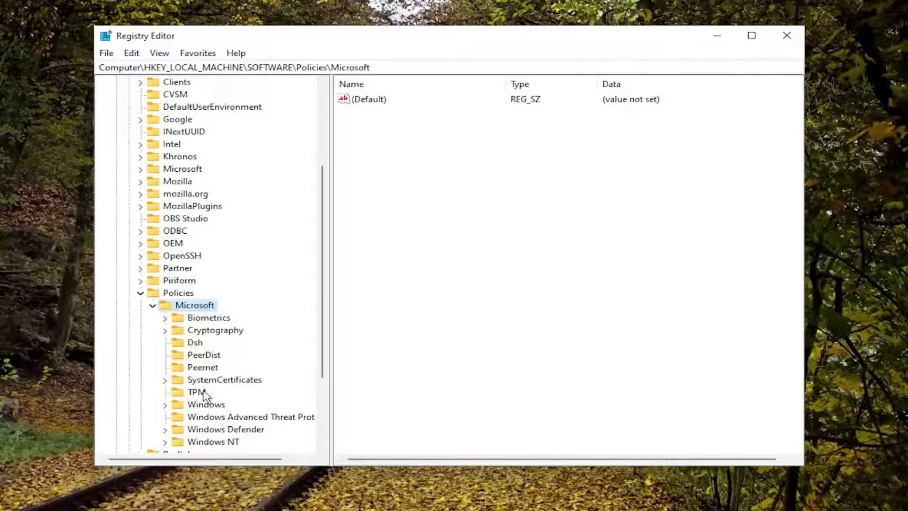
left_click(250, 416)
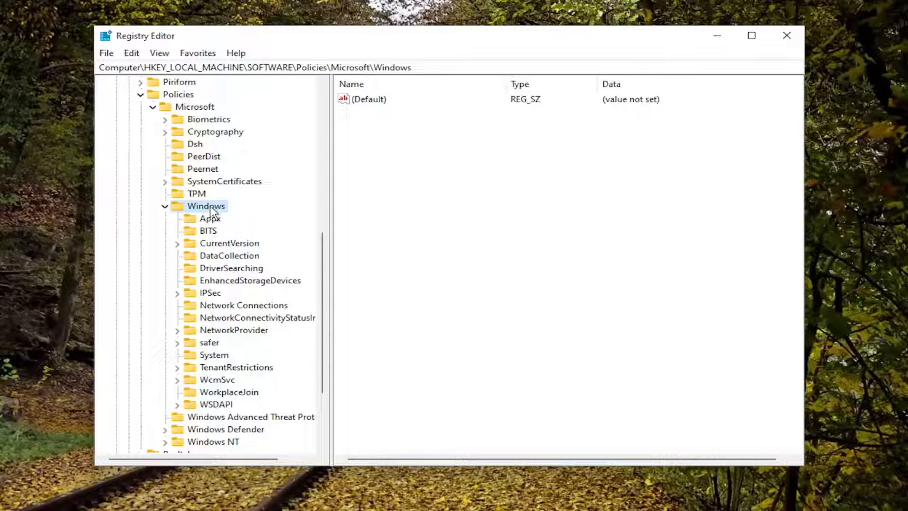
right_click(206, 205)
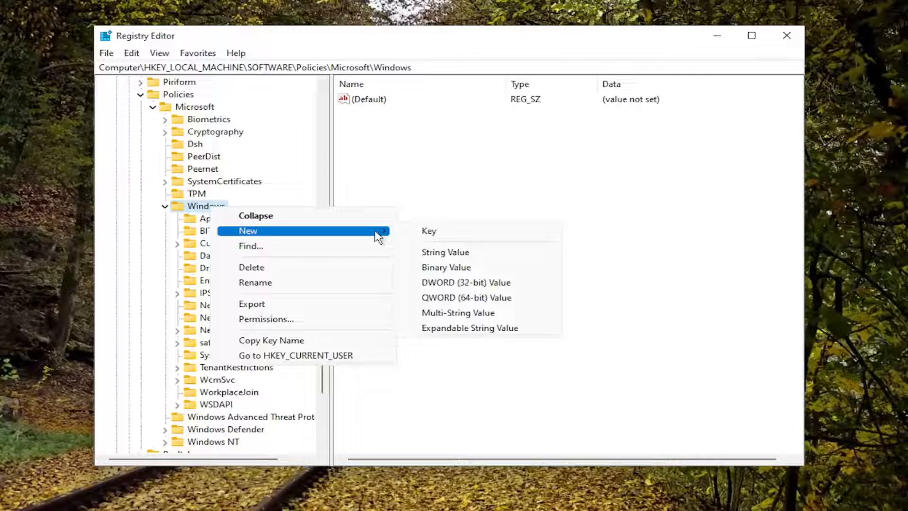
left_click(428, 230)
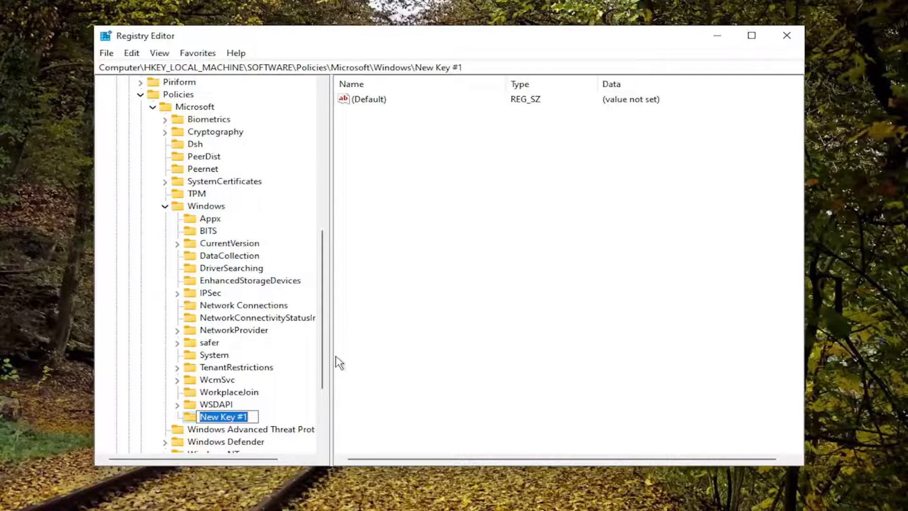
type("Windows")
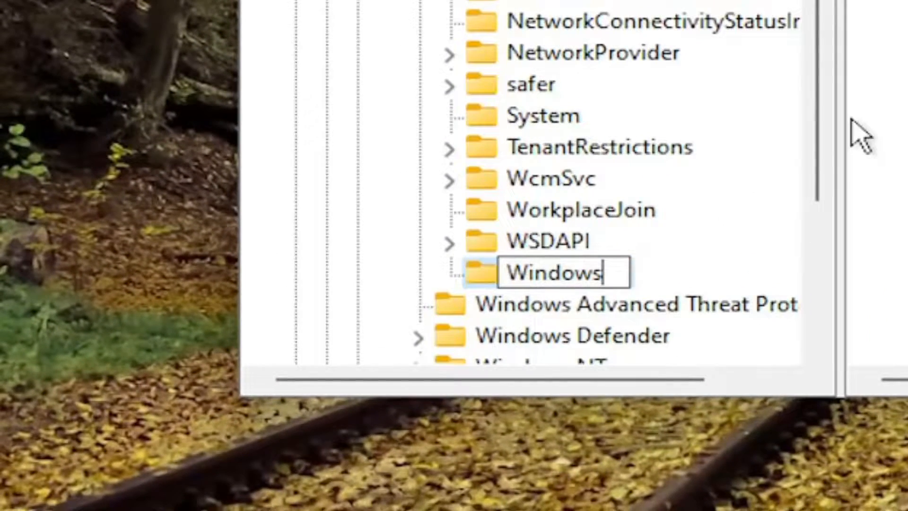
type("Update")
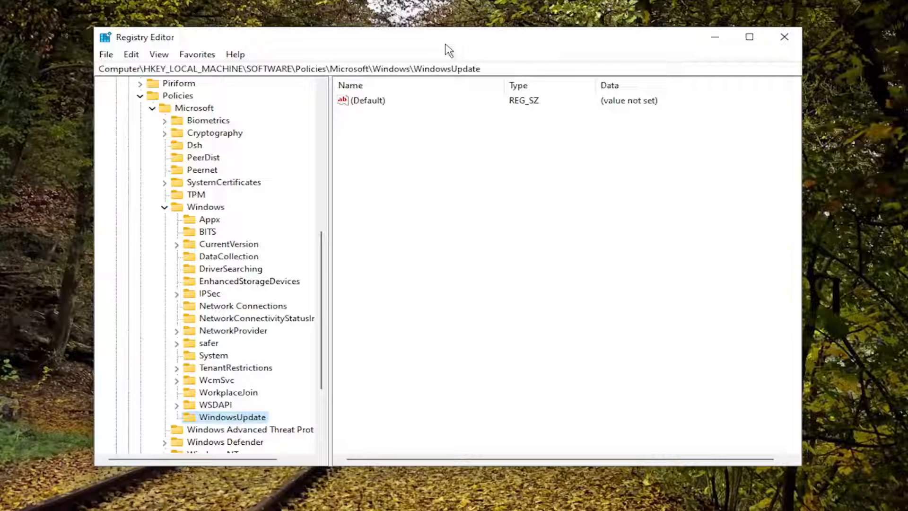
mouse_move(470, 102)
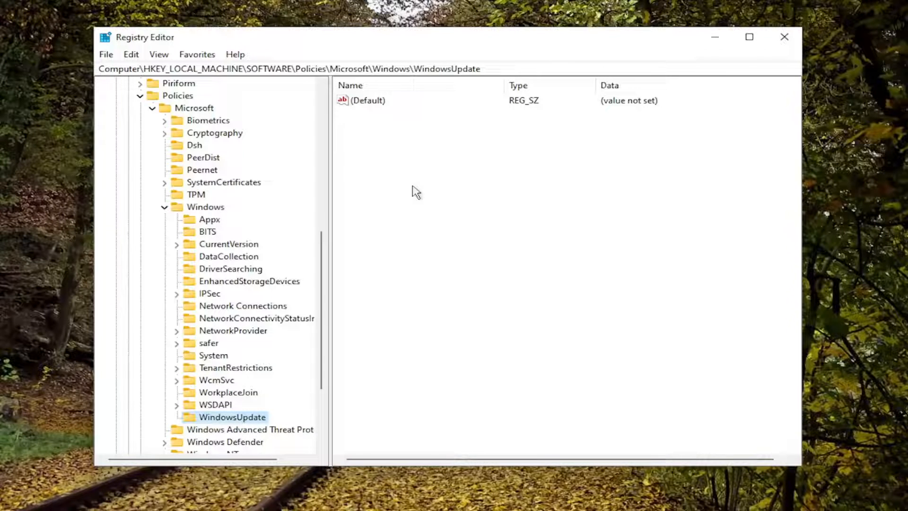
Create a DWORD (32-bit) value TargetReleaseVersion in WindowsUpdate with data 1
right_click(418, 191)
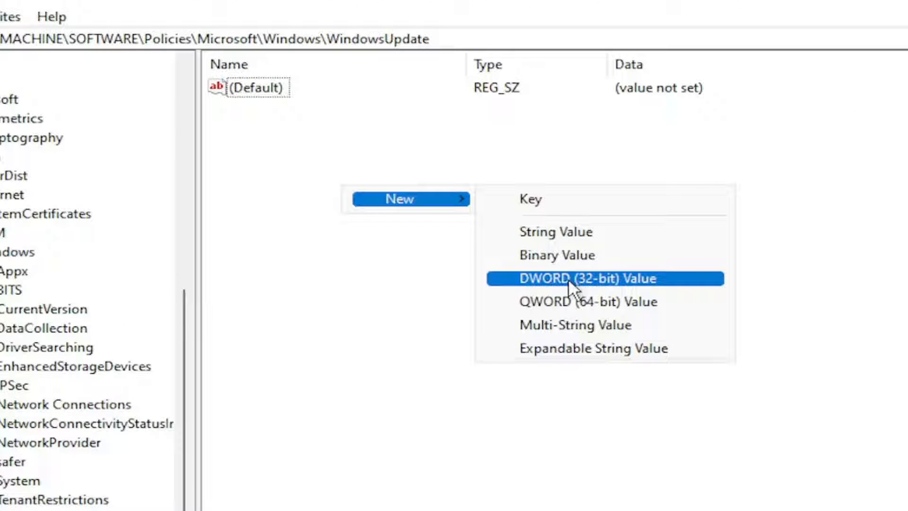
left_click(586, 278)
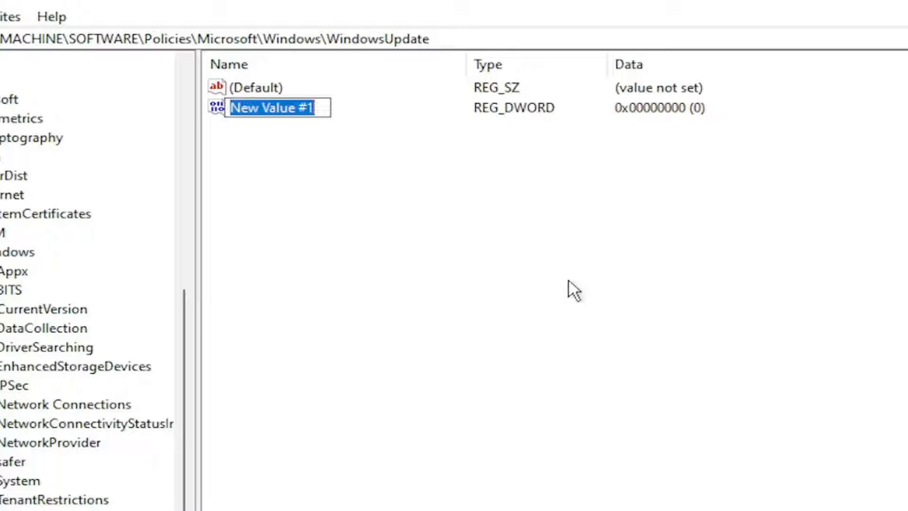
type("TargetReleaseVersi")
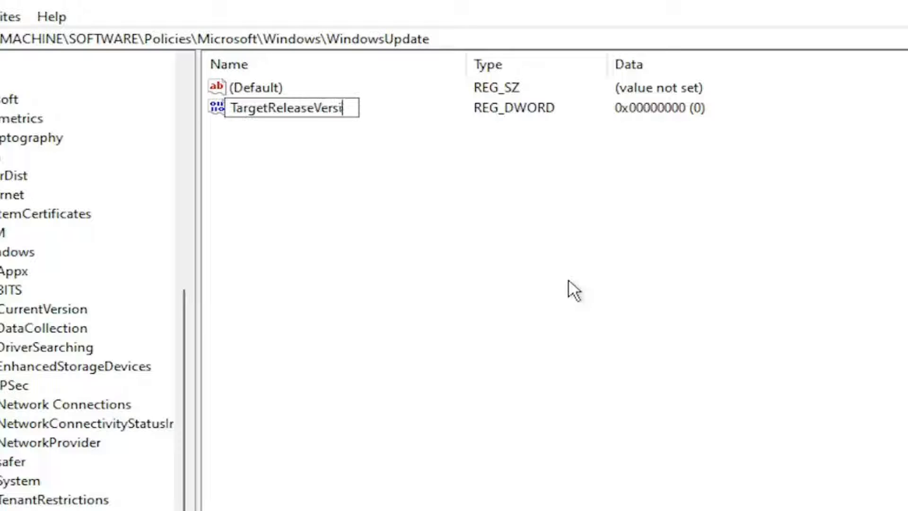
type("on")
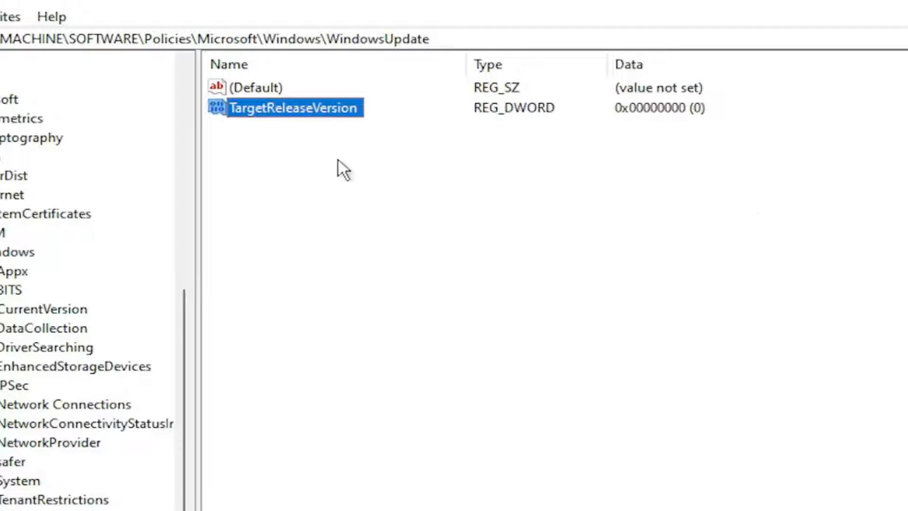
double_click(292, 107)
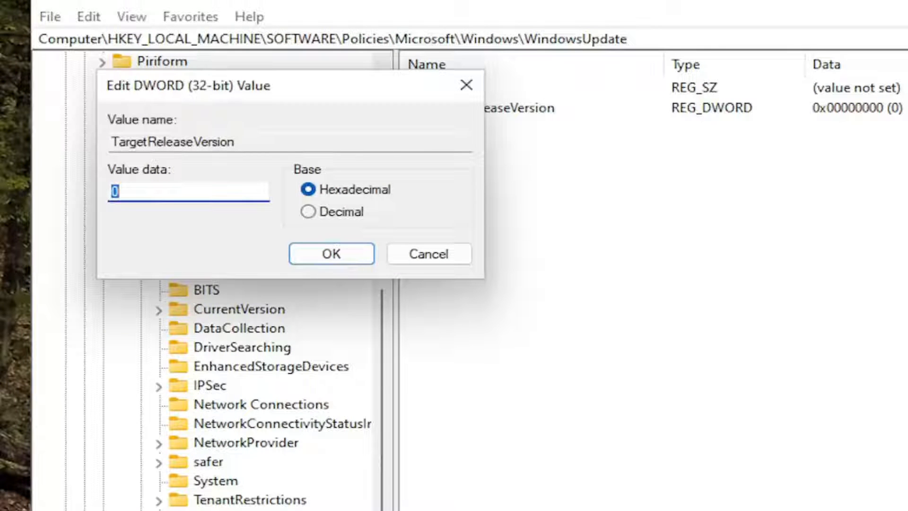
type("1")
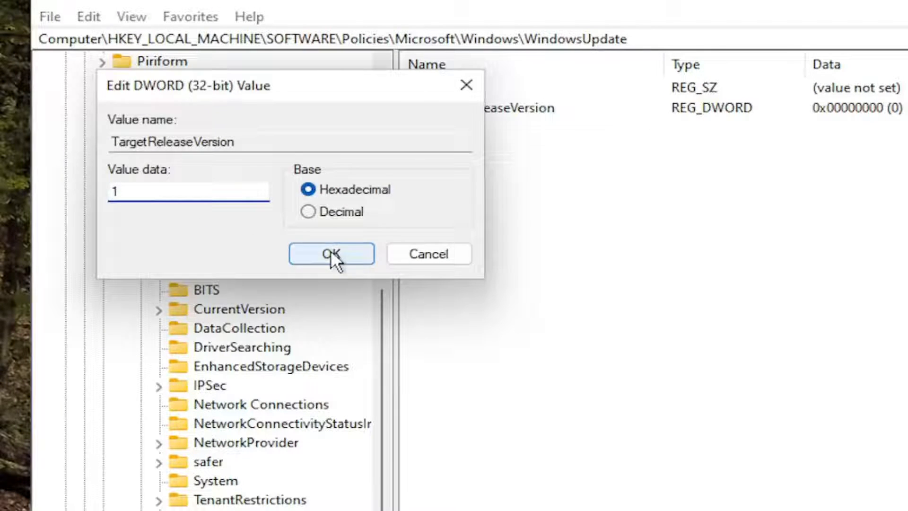
left_click(331, 254)
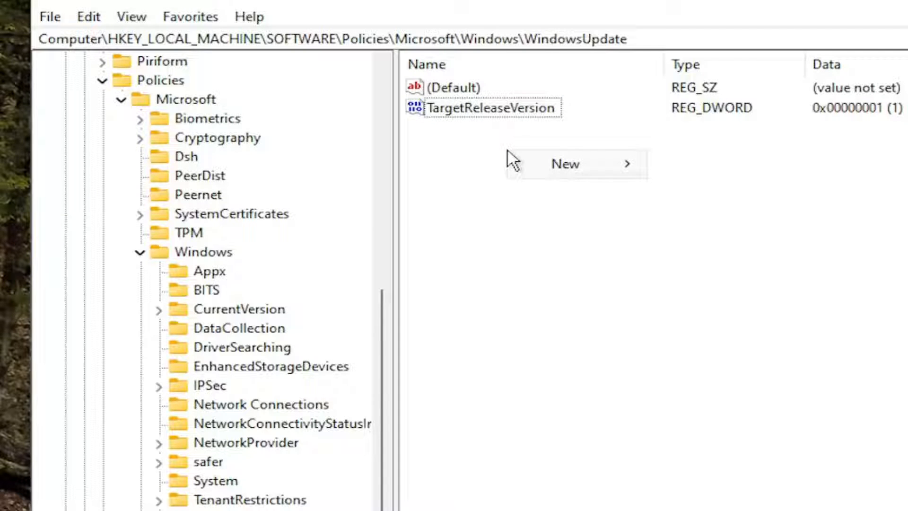
mouse_move(565, 164)
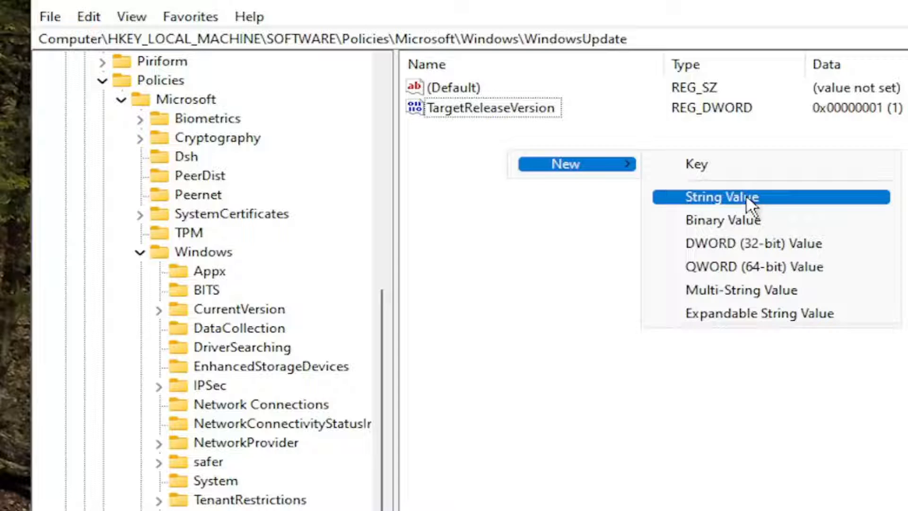
Create a string value TargetReleaseVersionInfo in WindowsUpdate and begin editing its data
left_click(720, 196)
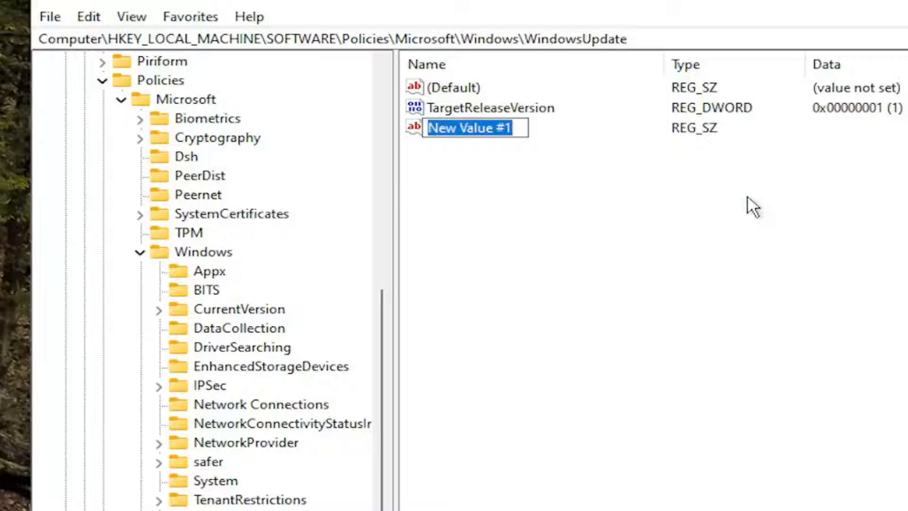
type("TargetR")
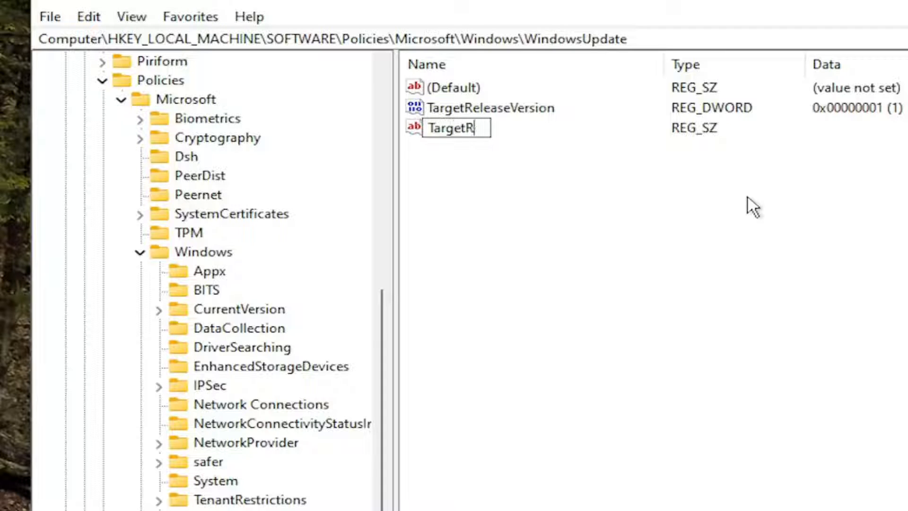
type("elease")
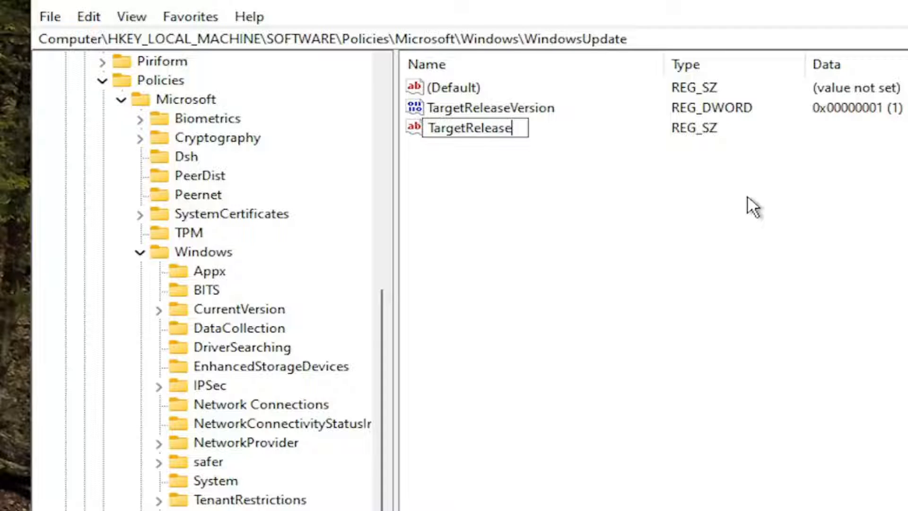
type("VersionInfo")
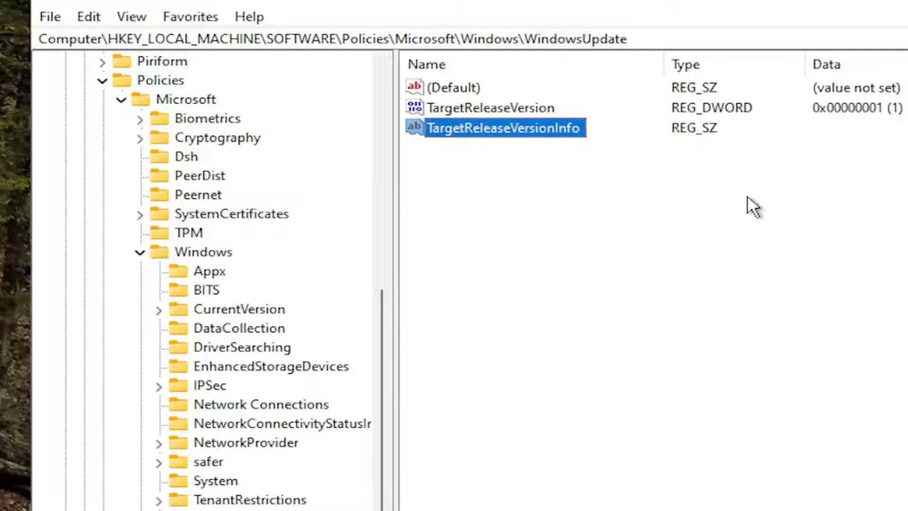
double_click(502, 128)
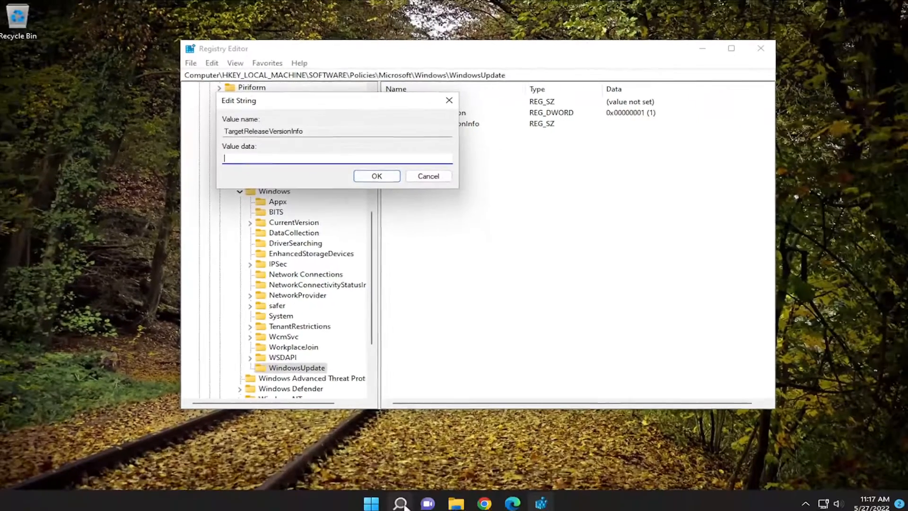
Look up the installed Windows version, 21H2, on the Settings About page under Windows specifications
left_click(399, 497)
type("ab")
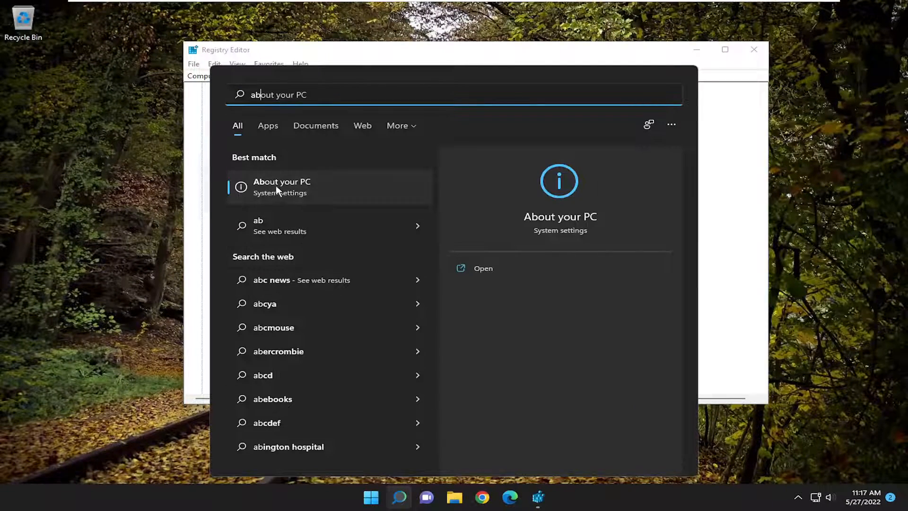
left_click(282, 187)
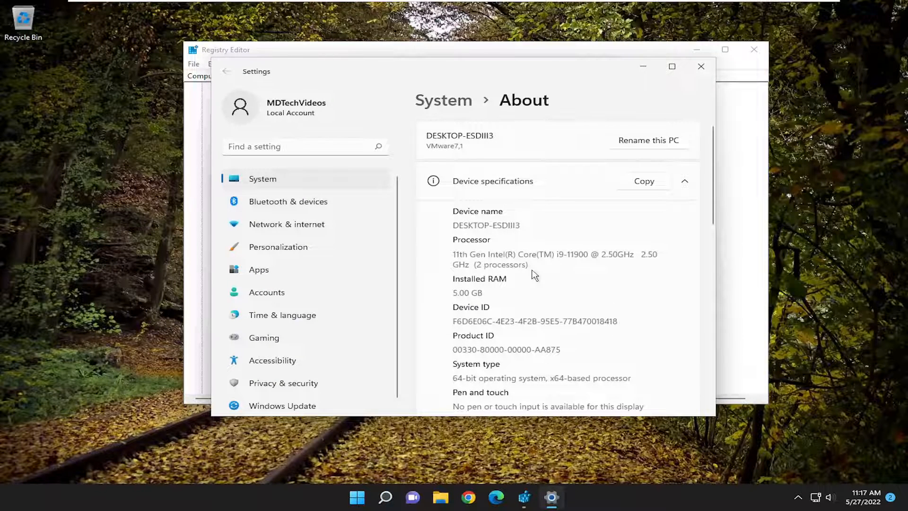
scroll("down", 3)
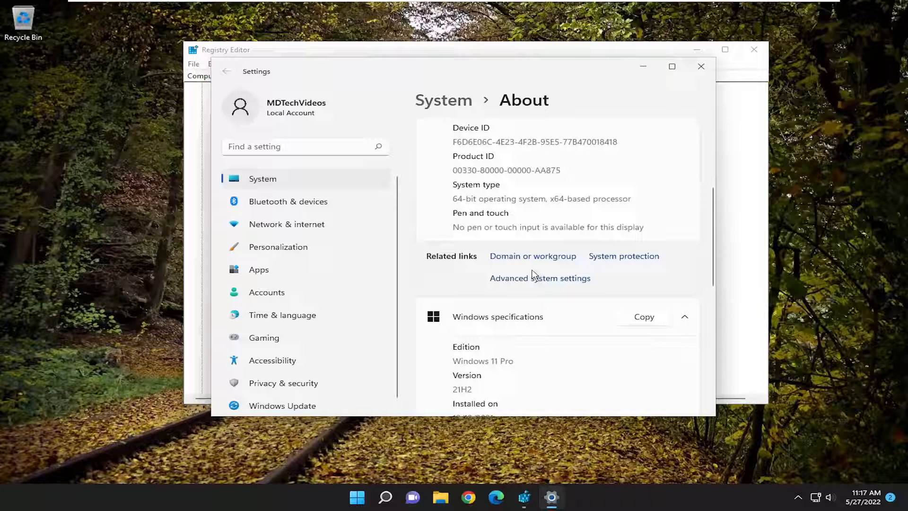
scroll("down", 3)
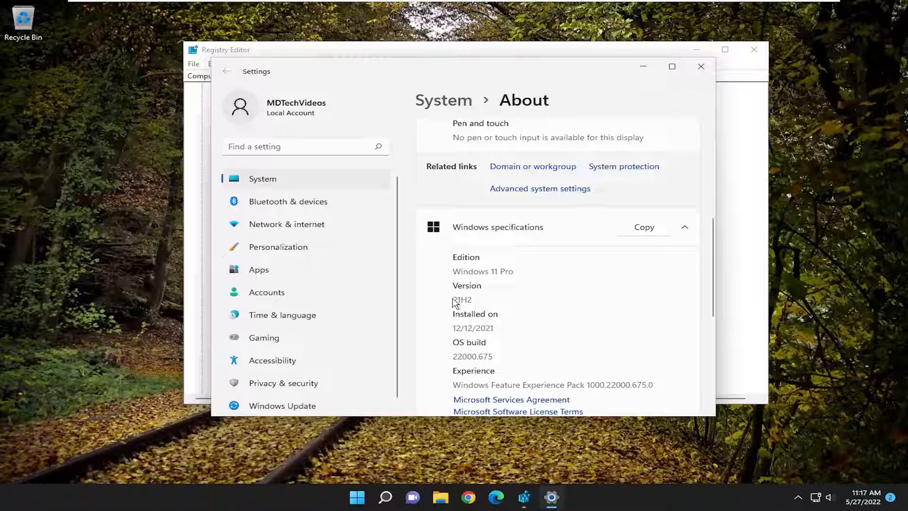
double_click(462, 300)
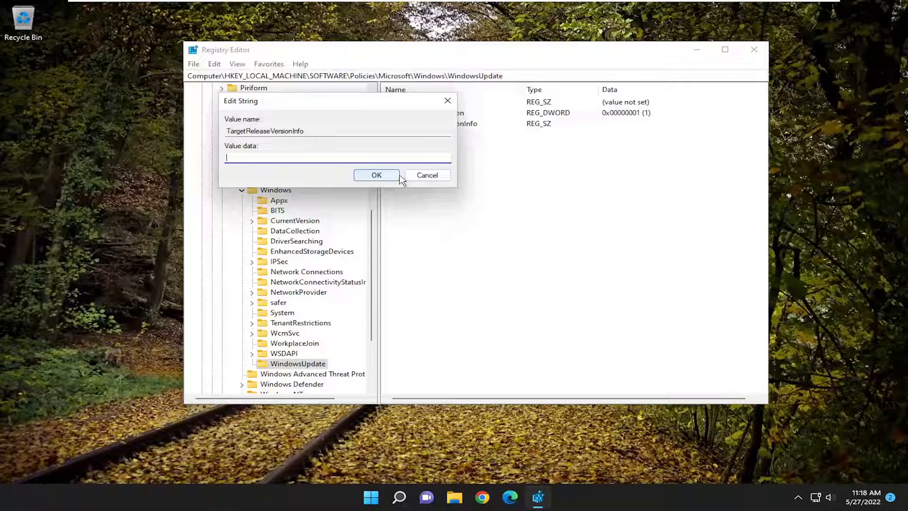
Confirm the TargetReleaseVersionInfo string data with OK
left_click(377, 175)
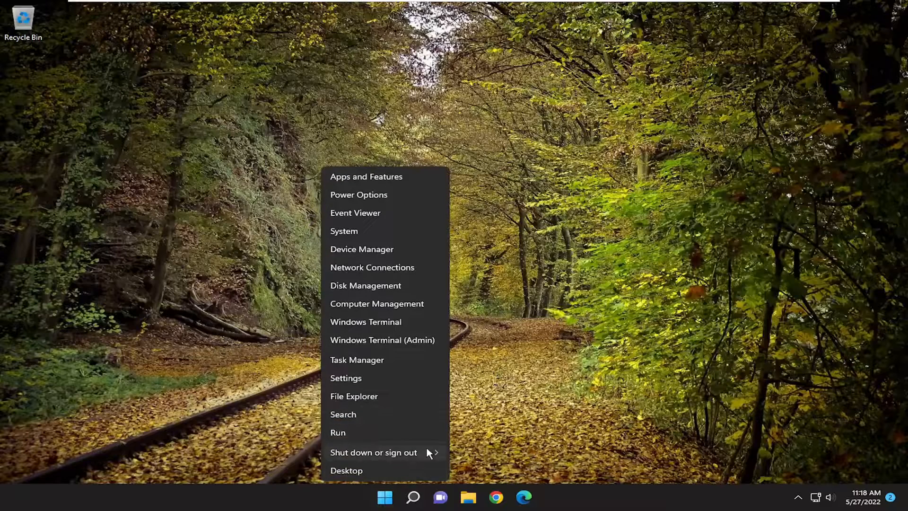
Restart the PC from the Start menu's shut down options
left_click(373, 452)
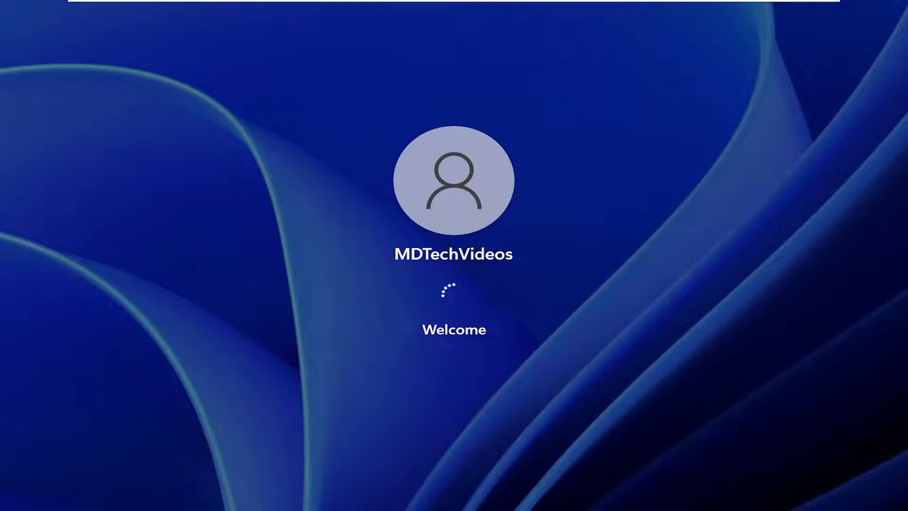